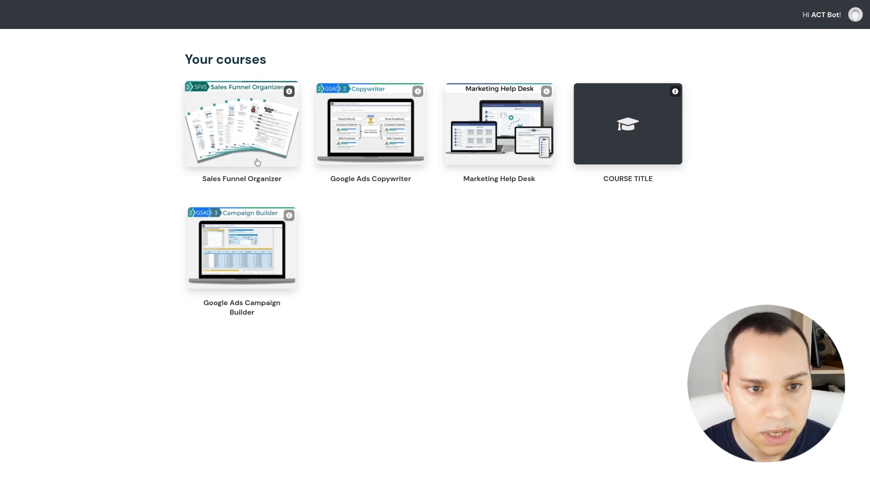
mouse_move(354, 109)
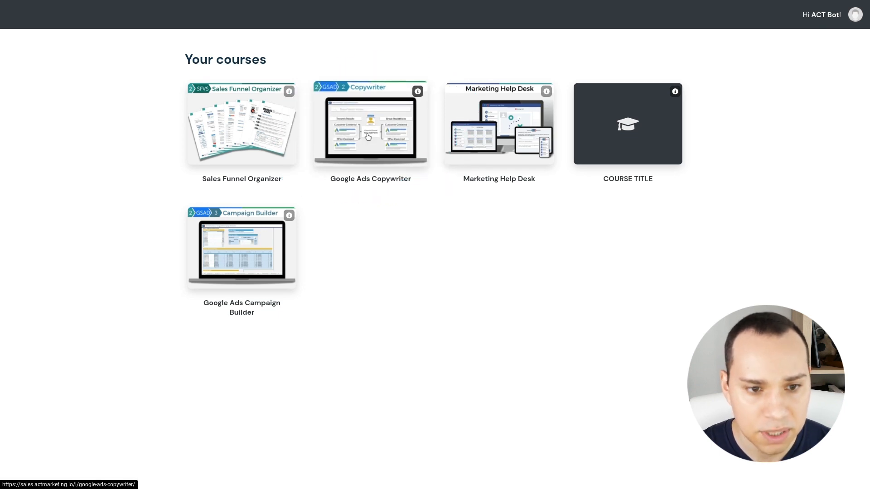
Enter the Google Ads Copywriter course and view the Ideal Customer Profile, Offer Benefits and Unique Edge Formula lessons.
click(368, 131)
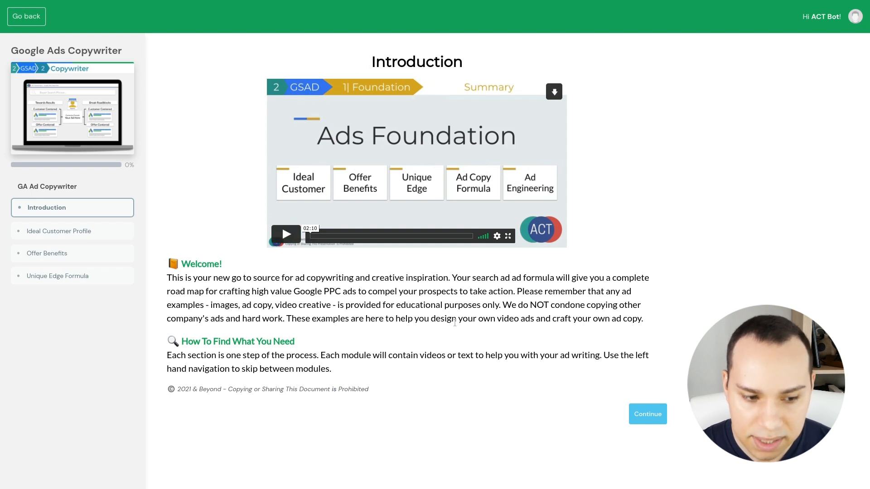
mouse_move(486, 166)
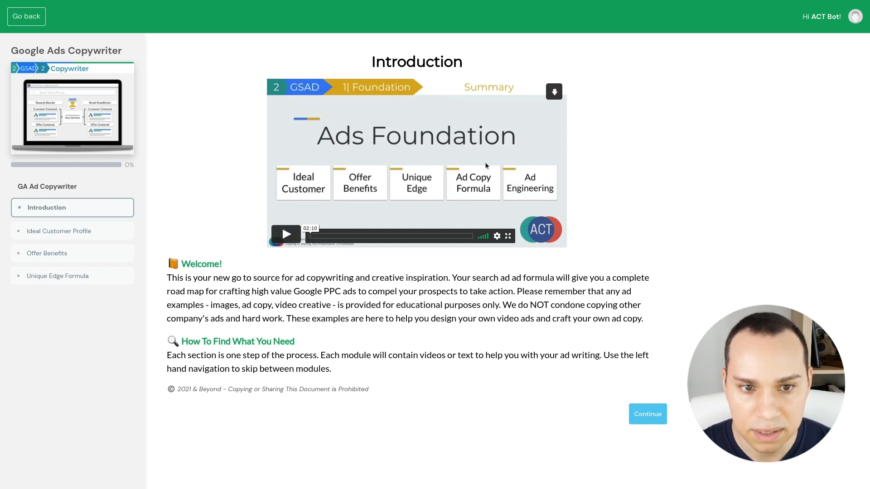
mouse_move(96, 236)
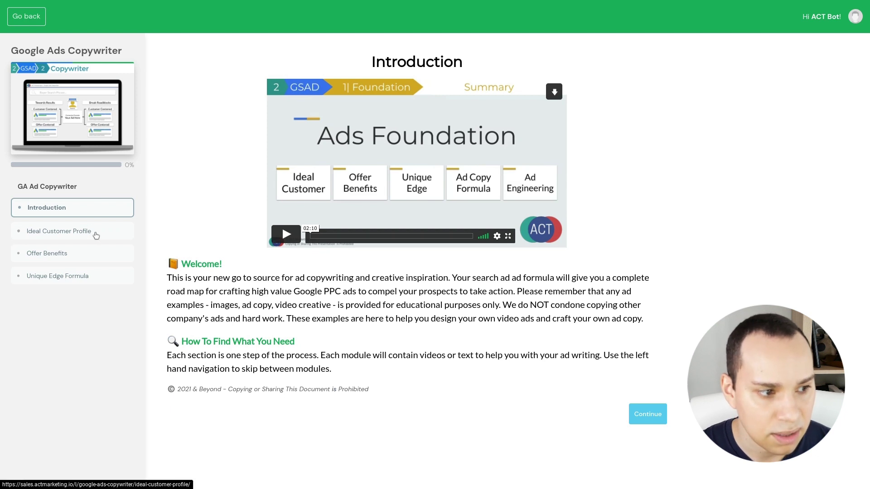
click(59, 231)
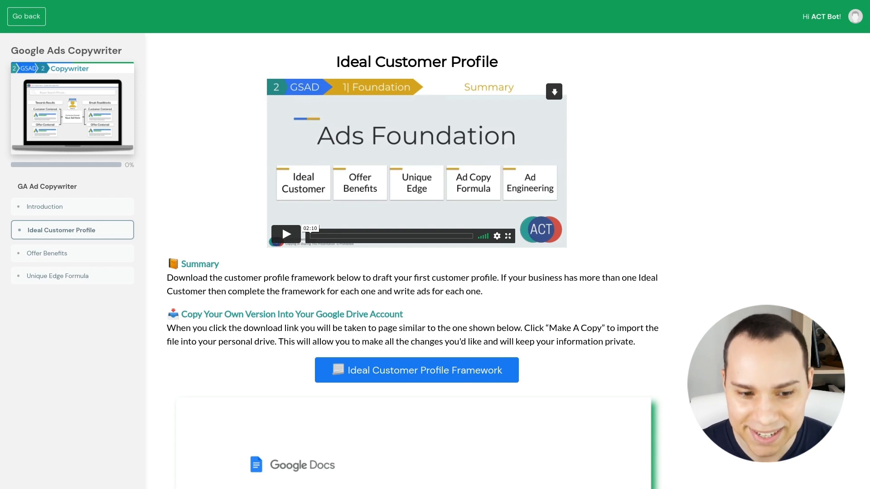
mouse_move(439, 379)
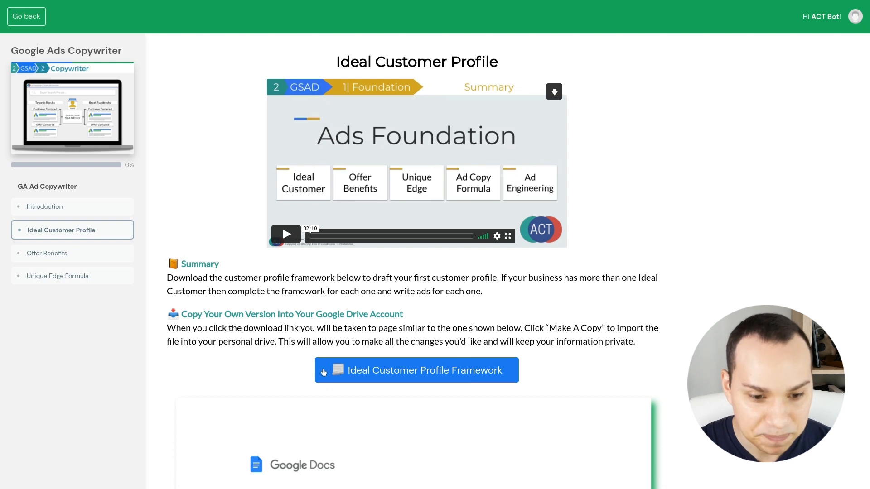
mouse_move(212, 299)
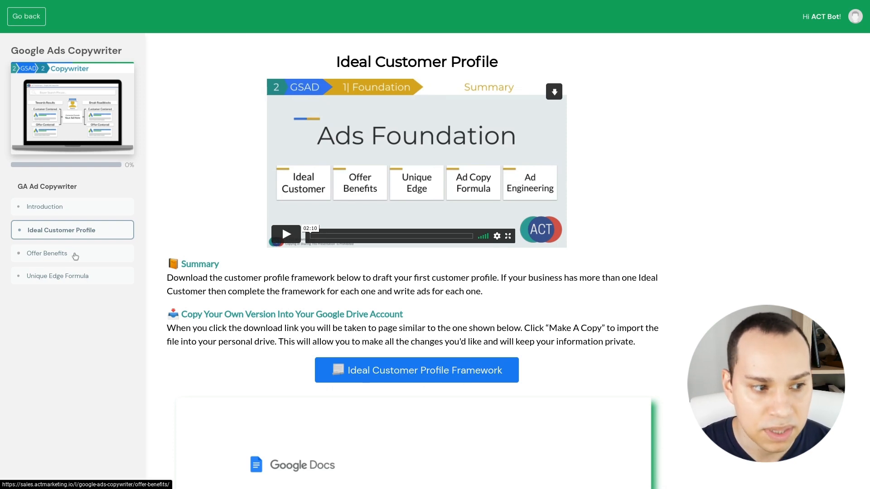
click(47, 253)
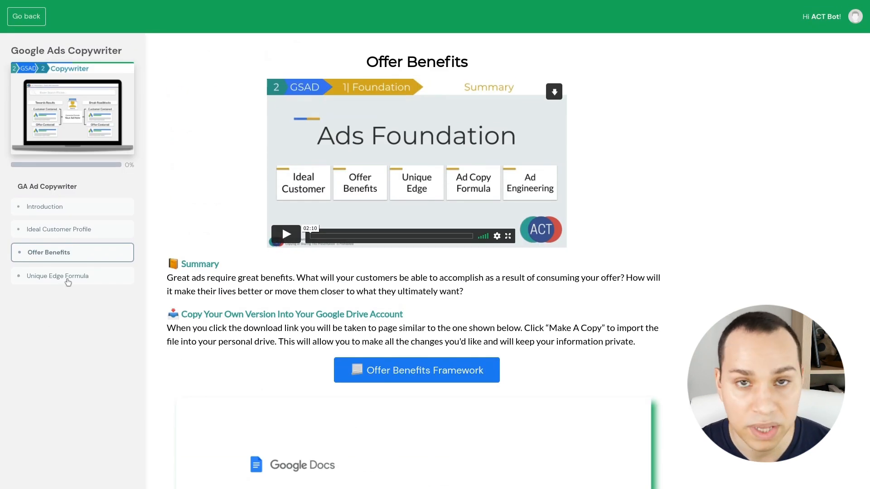
click(59, 275)
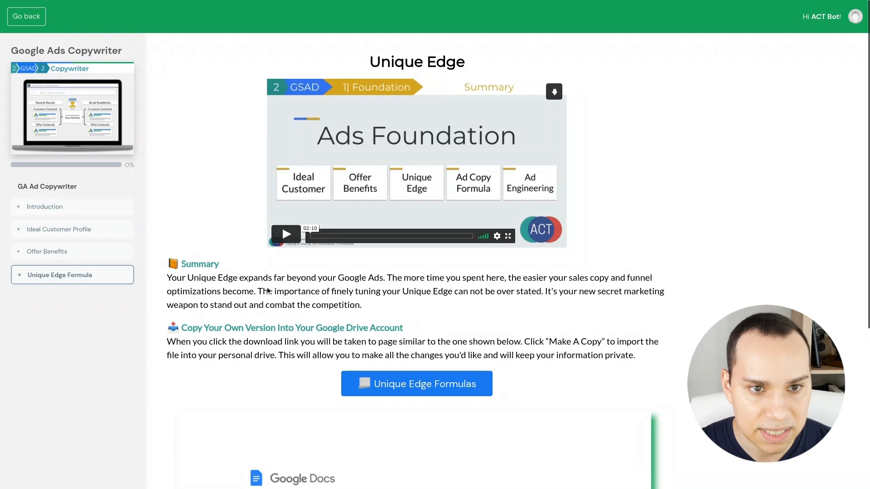
mouse_move(30, 21)
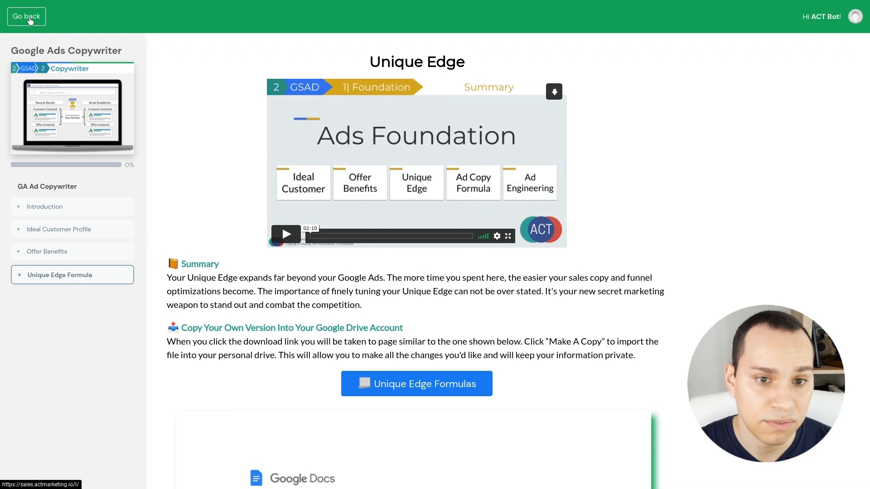
Go back from the course to the Your courses student list.
click(25, 17)
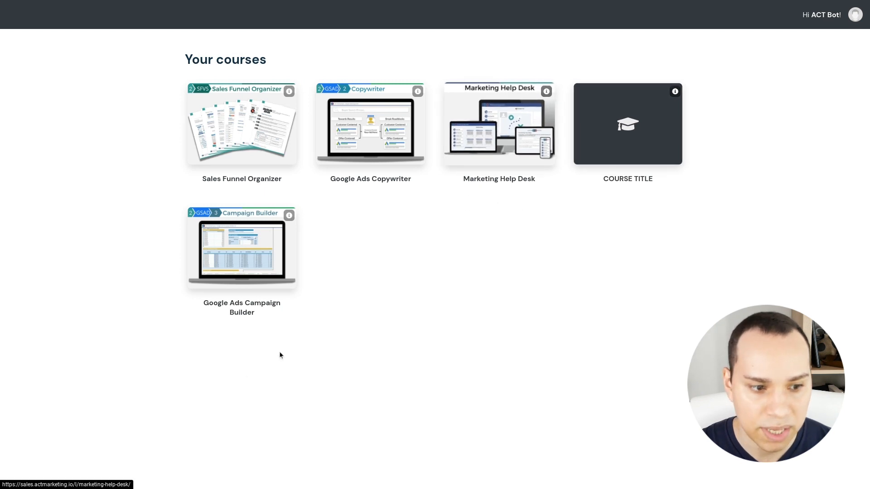
mouse_move(226, 233)
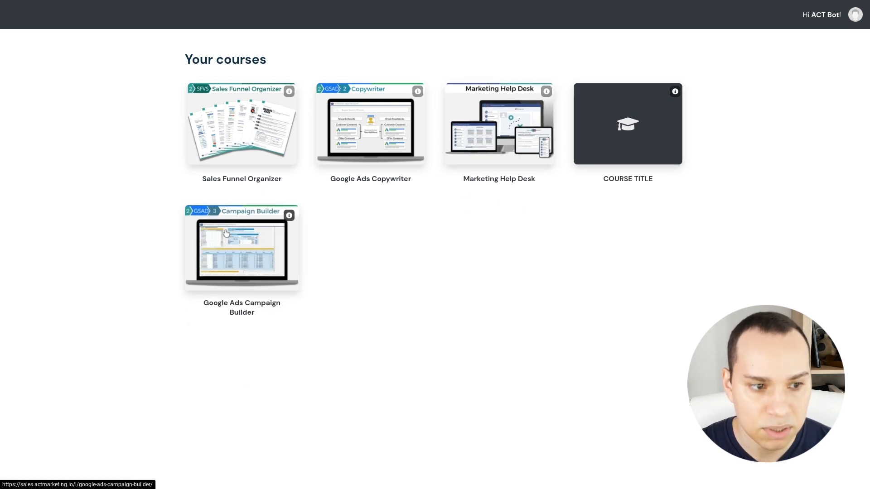
mouse_move(270, 251)
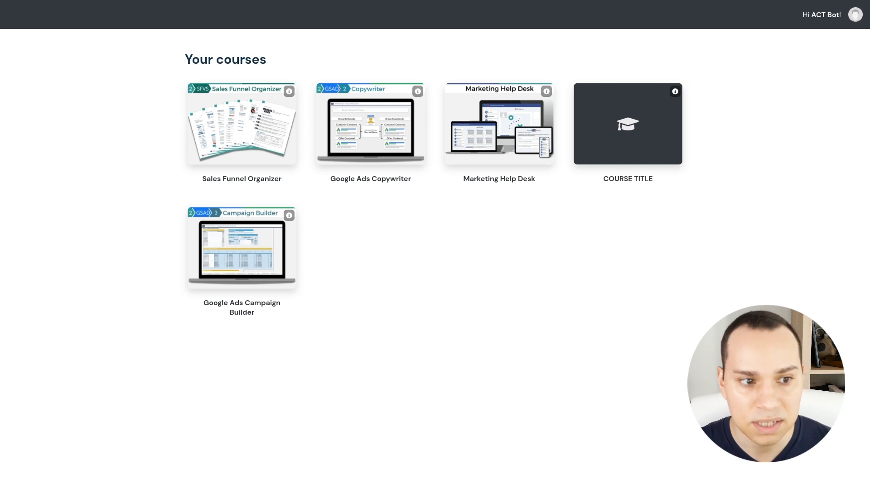
mouse_move(260, 135)
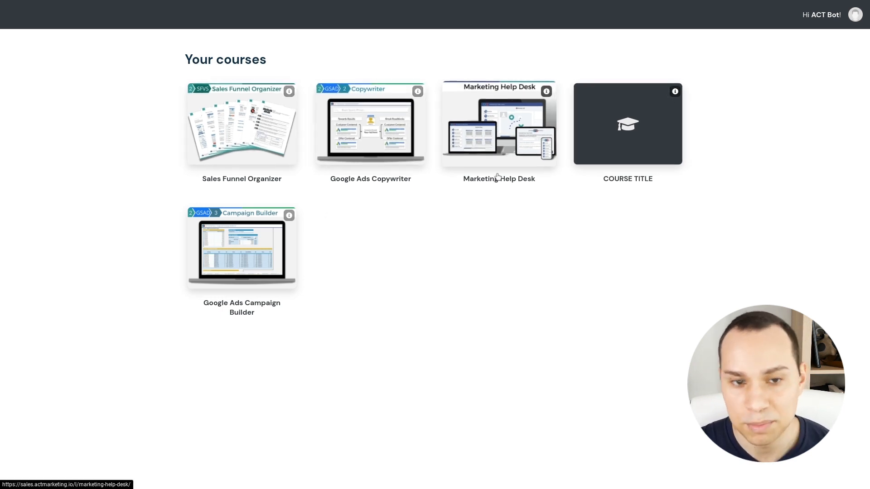
Enter the Sales Funnel Organizer course and read down its download lesson and Google Docs instructions.
click(246, 144)
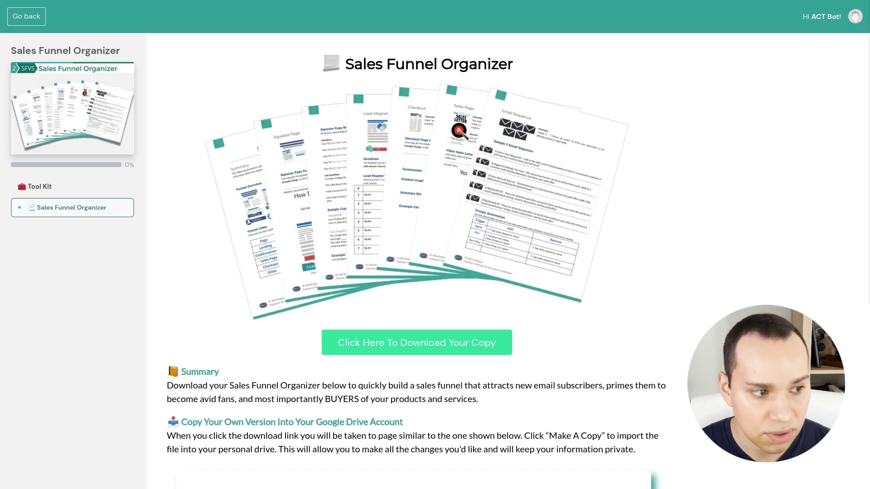
scroll(down, 3)
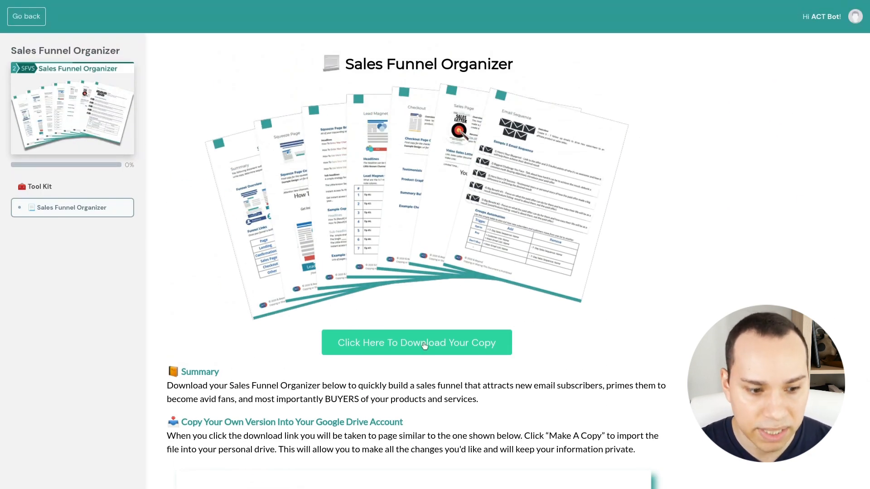
scroll(down, 3)
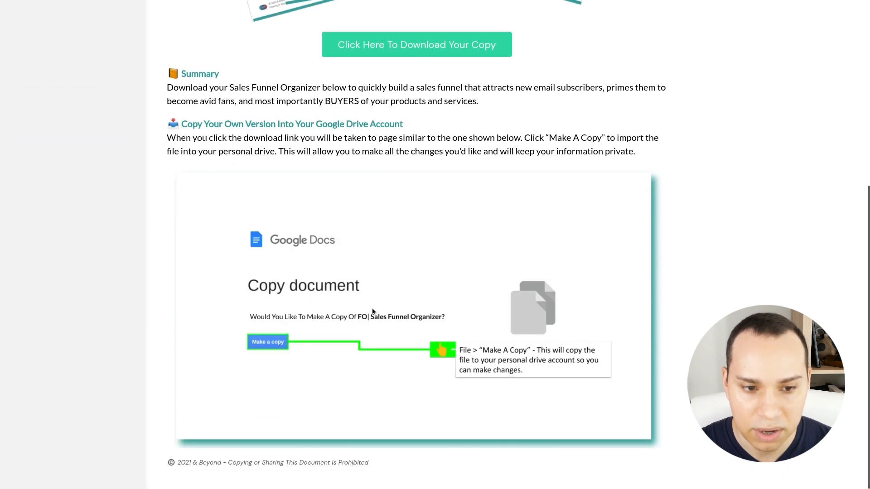
mouse_move(328, 277)
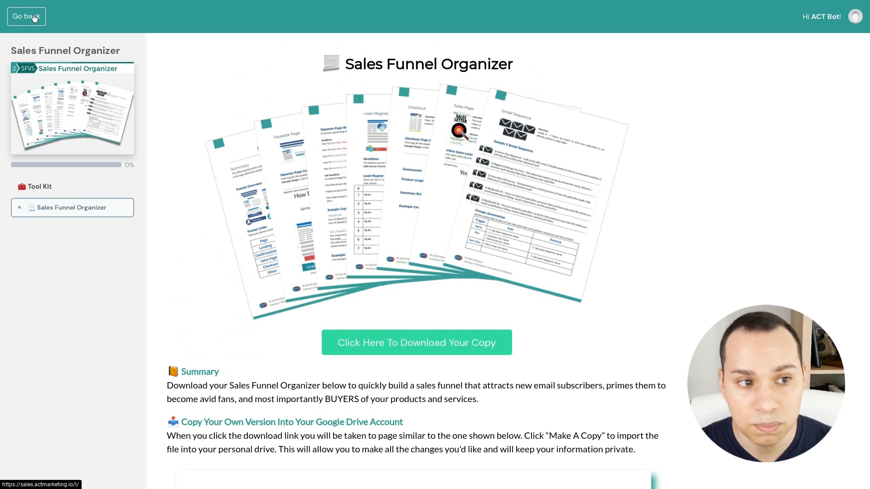
Go back from the Sales Funnel Organizer course to the student course list.
click(26, 16)
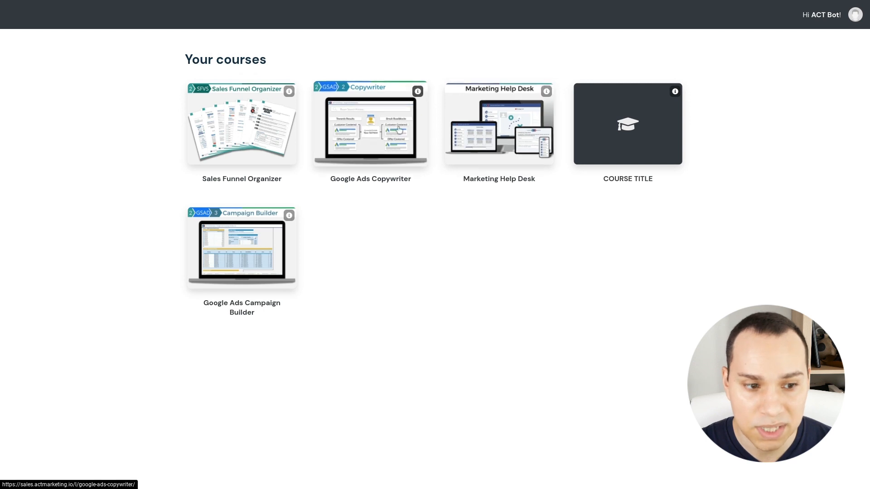
mouse_move(289, 215)
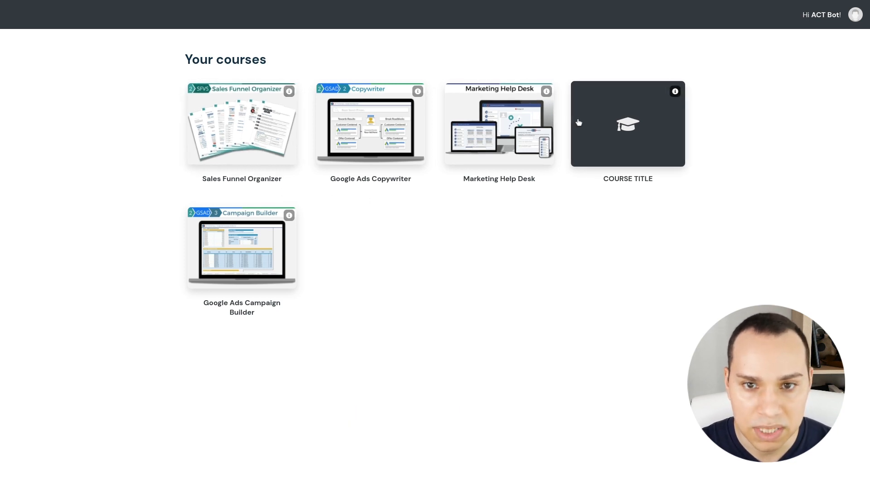
mouse_move(403, 259)
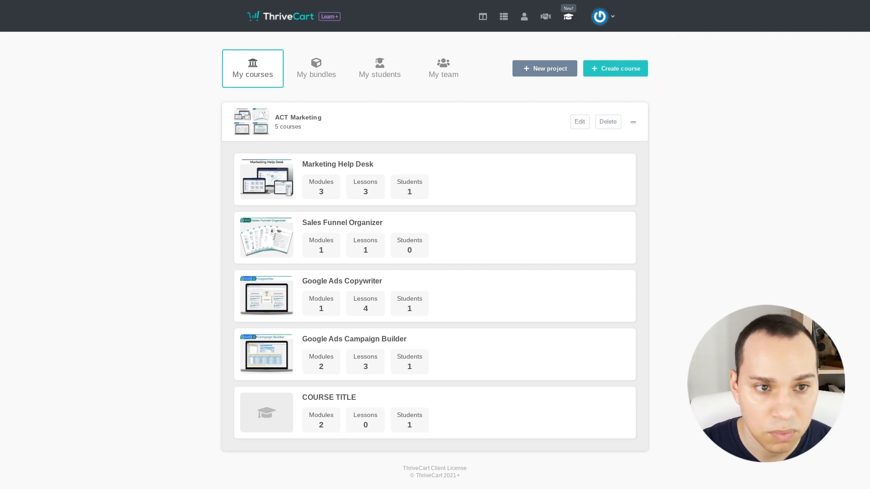
Show My bundles, listing Marketing Help Desk + Tool Kit and ACT EVERYTHING.
click(317, 69)
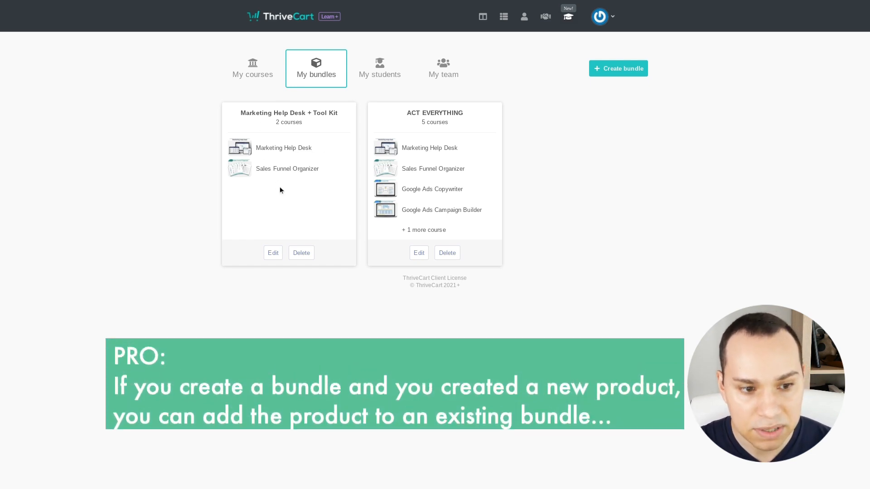
mouse_move(281, 212)
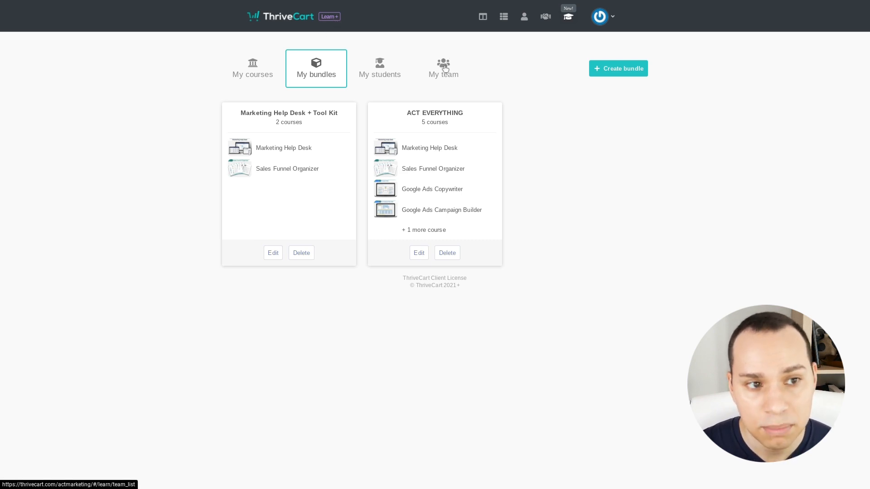
Show My team and review a member's Assistant account type with coupon, learn and statistics permissions.
click(444, 68)
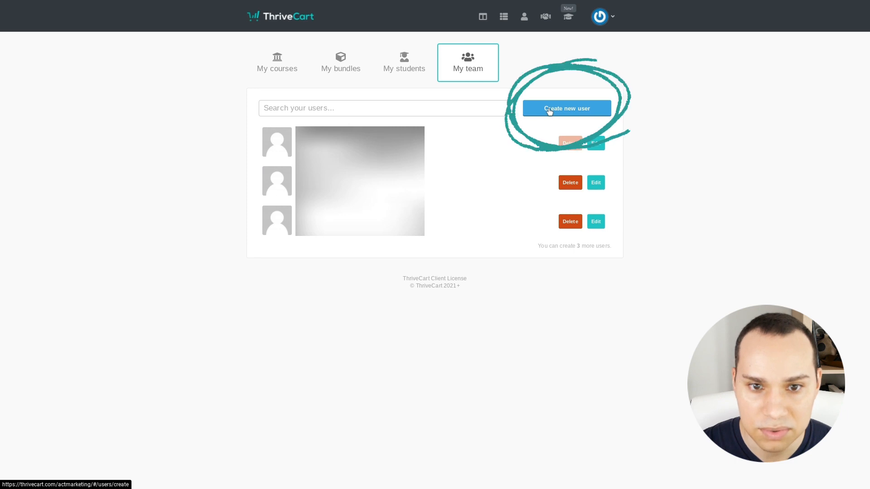
click(567, 109)
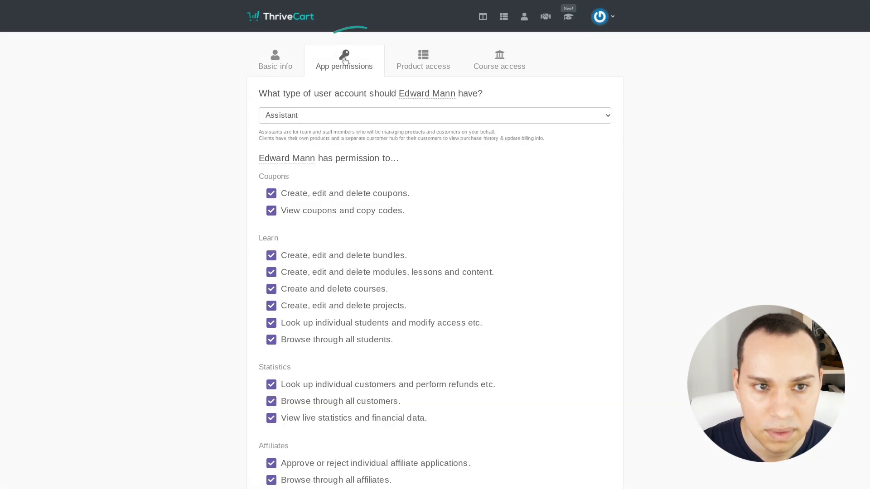
mouse_move(477, 189)
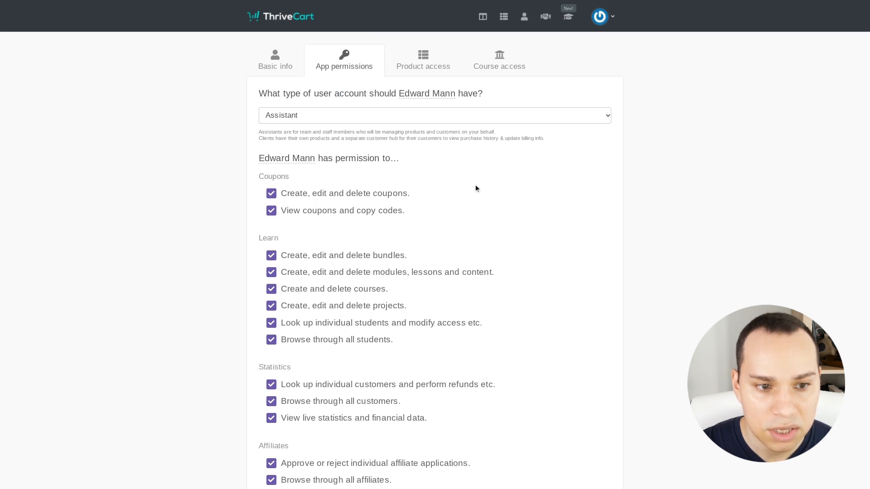
scroll(down, 3)
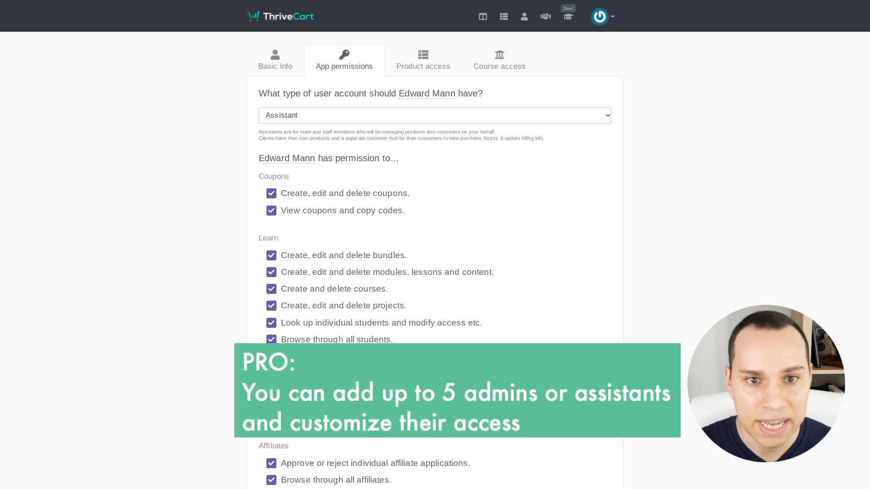
mouse_move(273, 66)
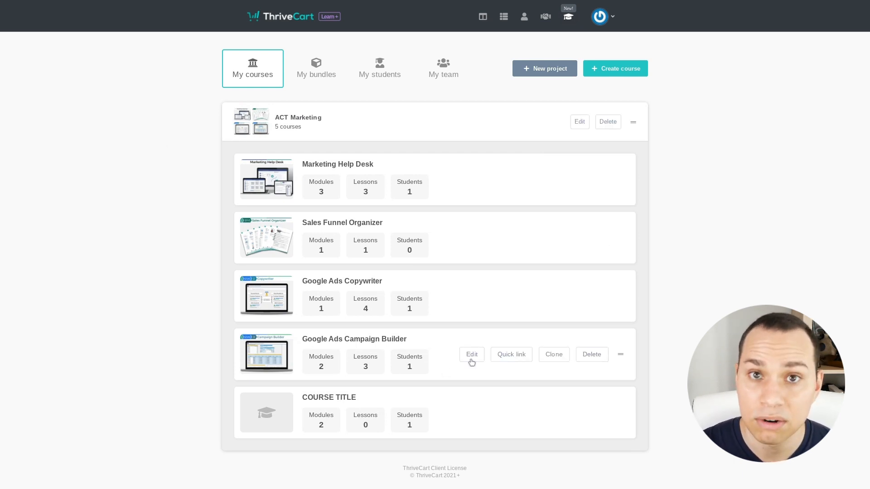
Edit the Google Ads Campaign Builder course and clone its Introduction lesson in the Google Ads Editor module.
click(471, 355)
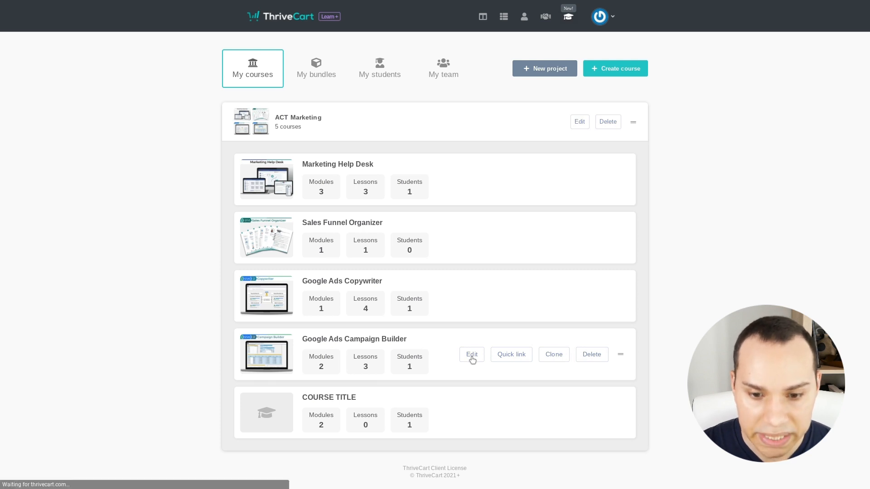
click(472, 354)
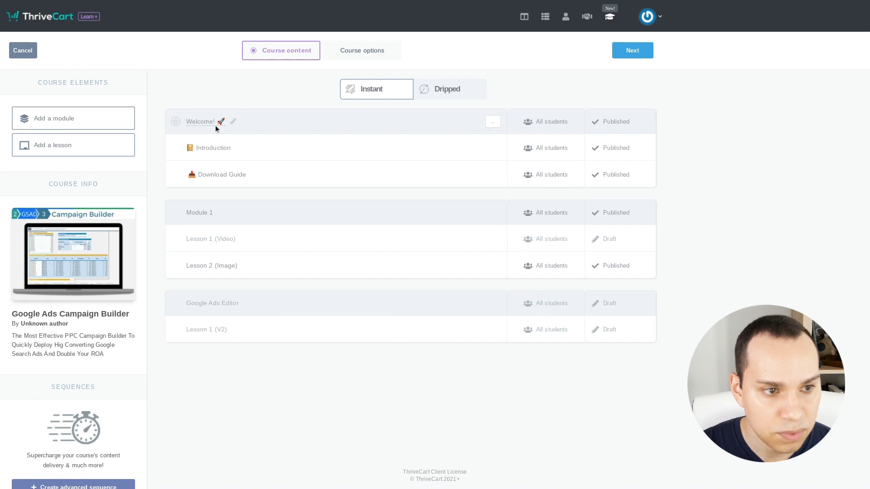
mouse_move(203, 298)
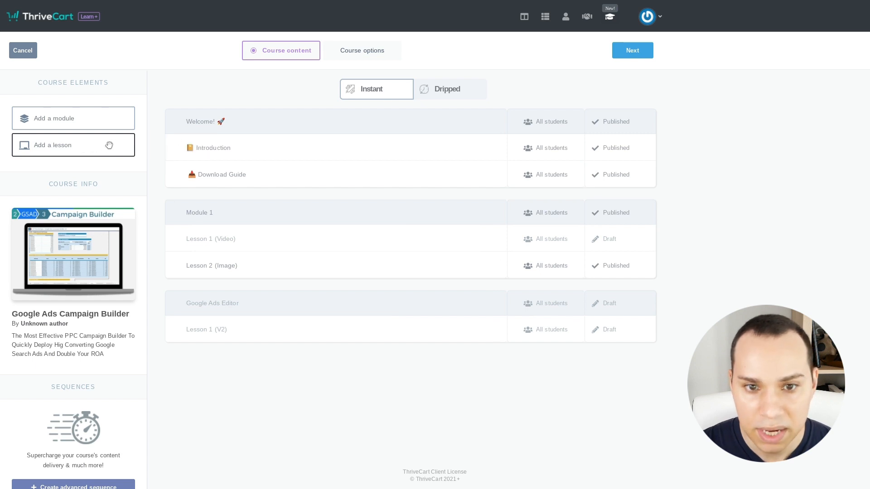
mouse_move(361, 161)
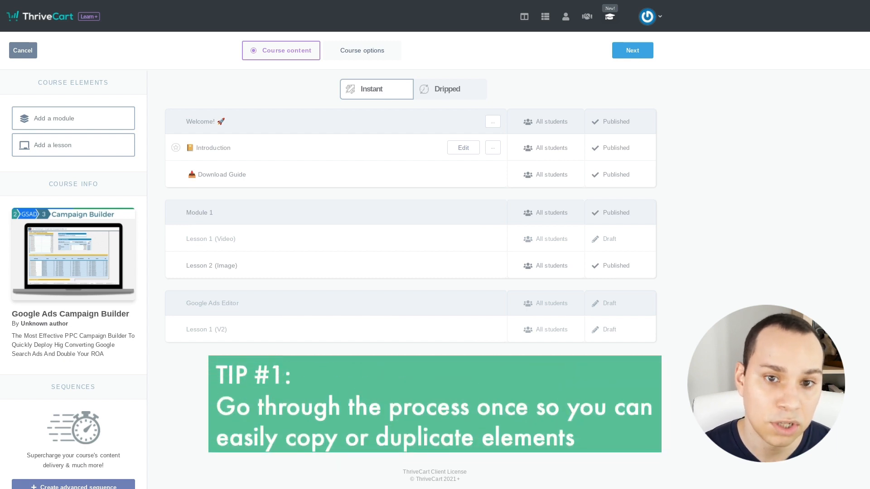
mouse_move(212, 159)
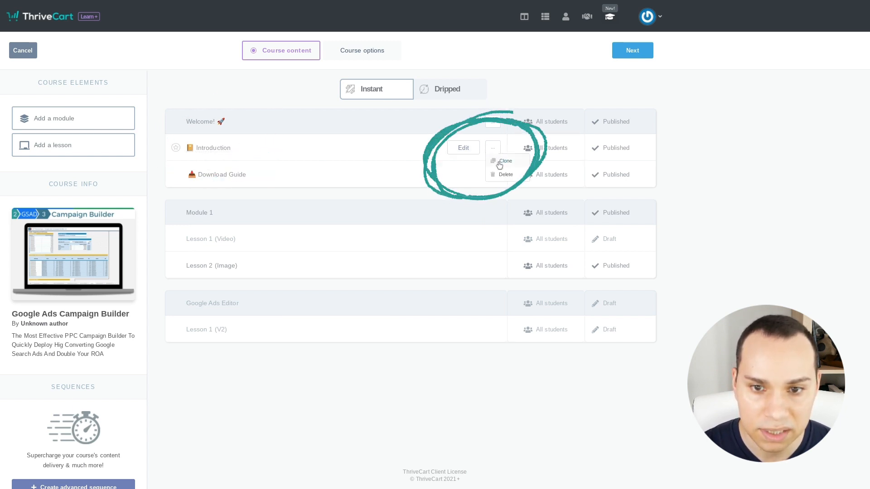
click(505, 161)
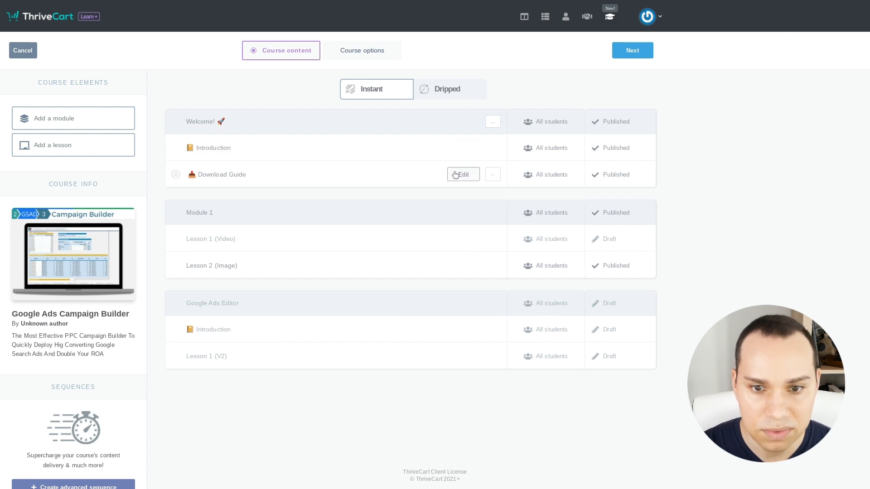
mouse_move(446, 91)
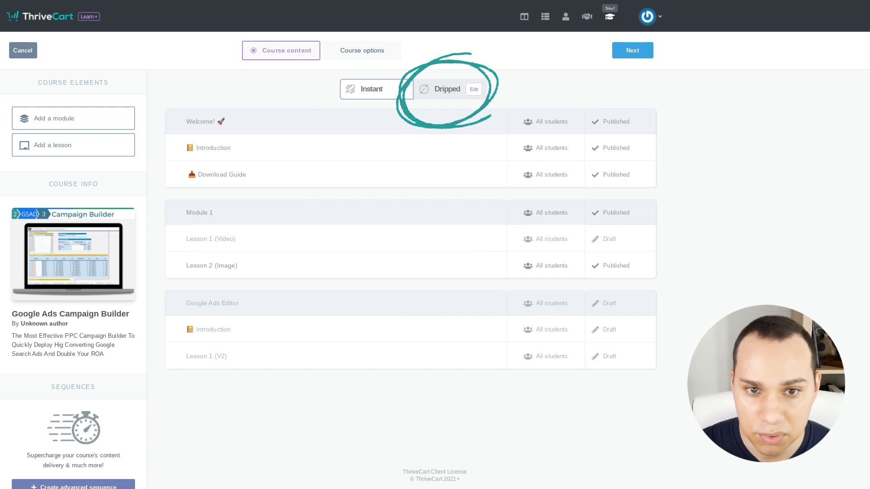
click(474, 89)
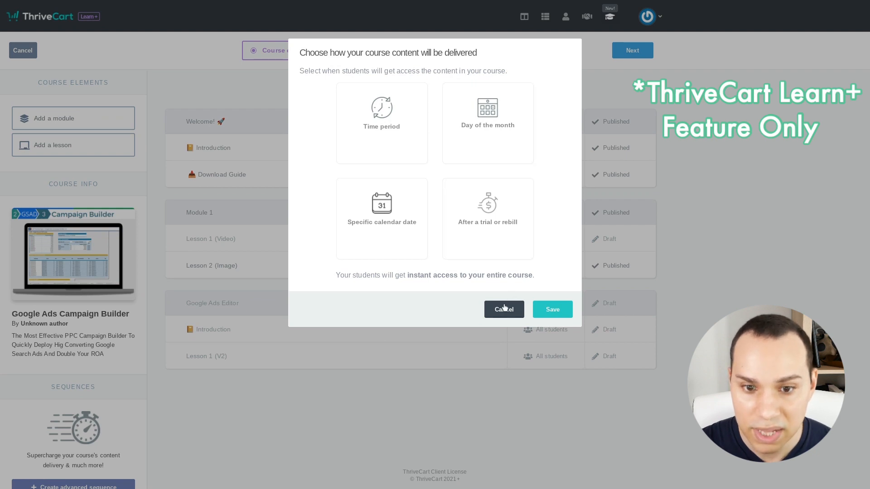
click(504, 310)
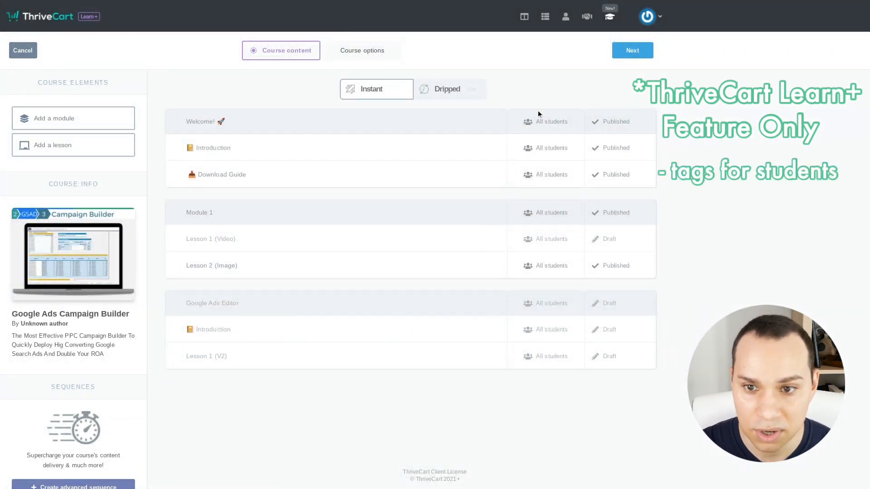
click(546, 121)
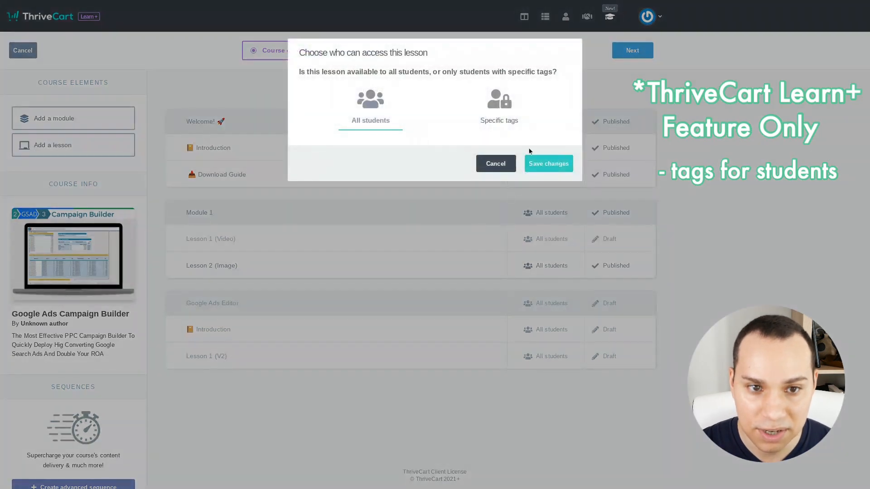
click(498, 100)
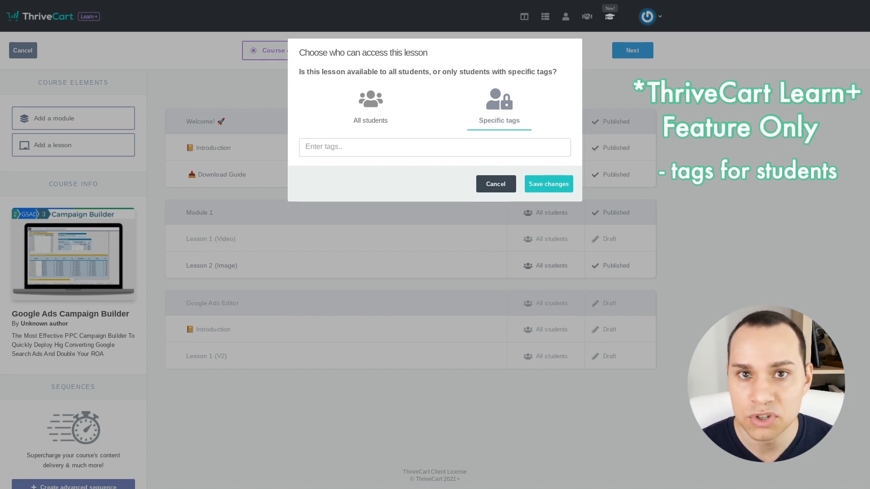
click(457, 147)
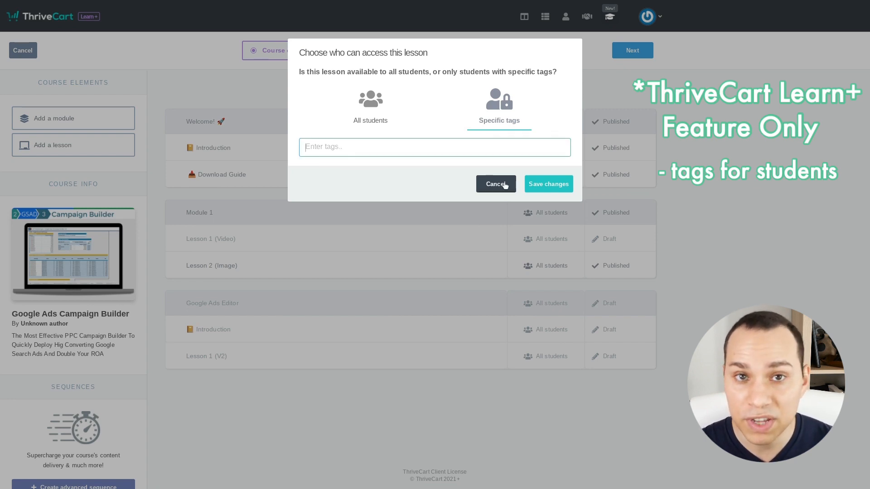
click(495, 184)
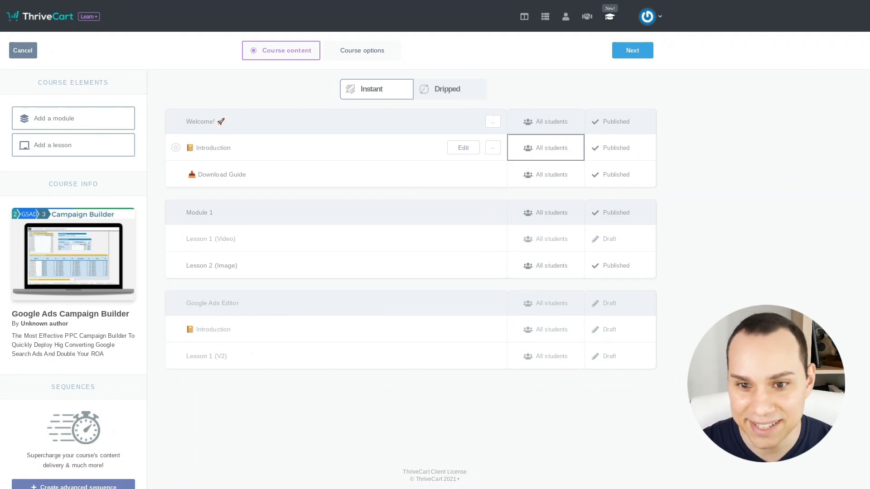
mouse_move(529, 159)
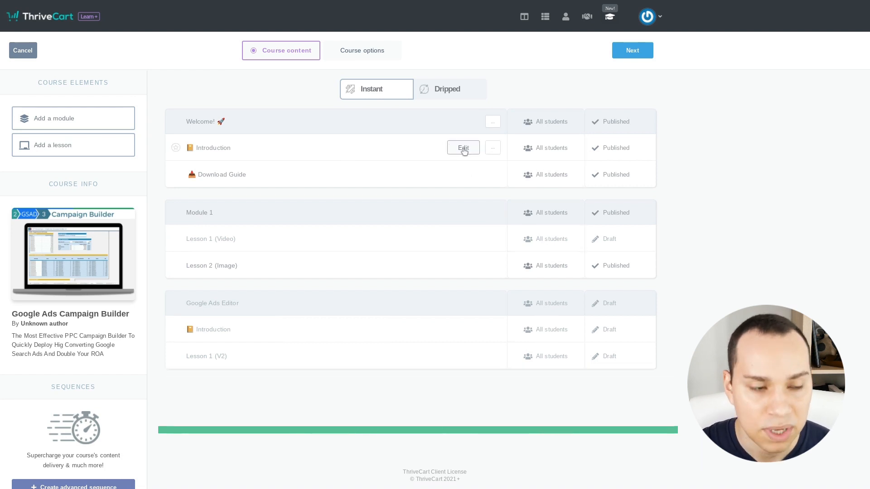
Load the Introduction lesson in the editor and review sidebar settings down to the green #0F9D58 navbar colour.
click(464, 148)
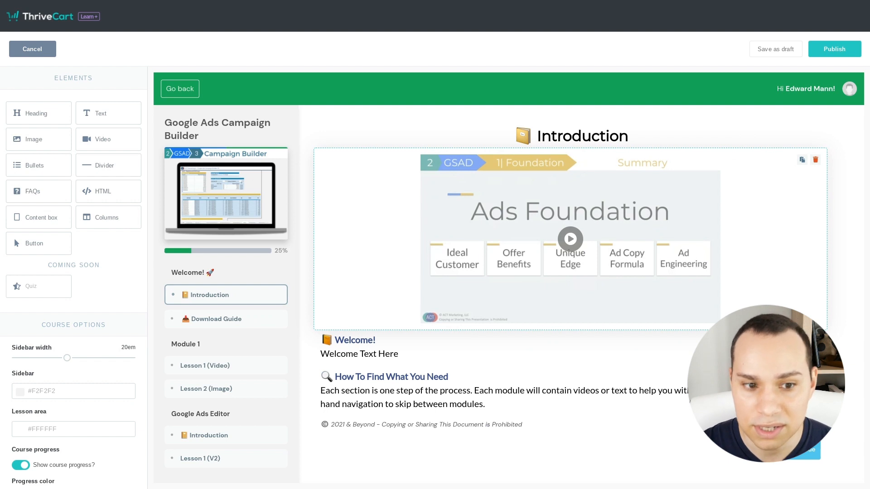
mouse_move(373, 269)
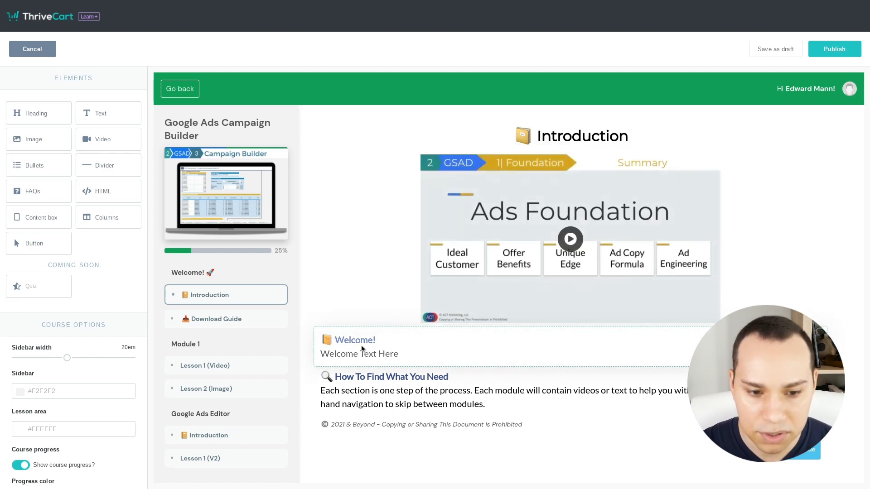
mouse_move(499, 355)
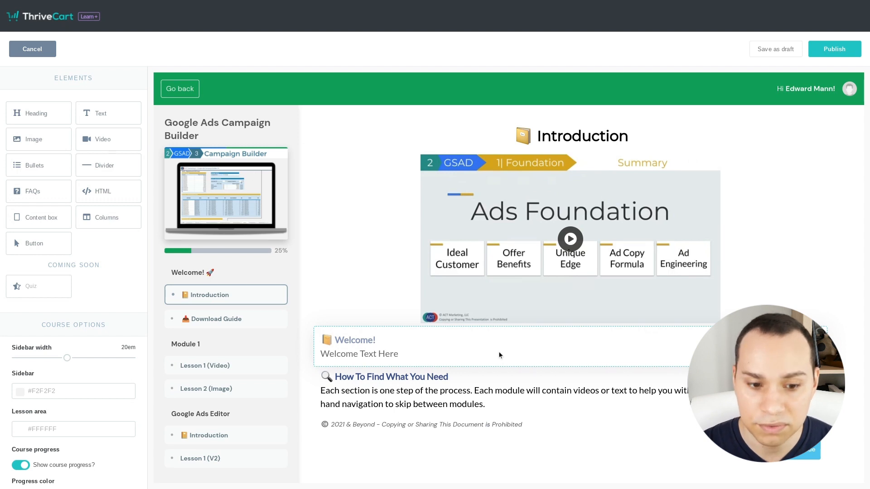
scroll(down, 3)
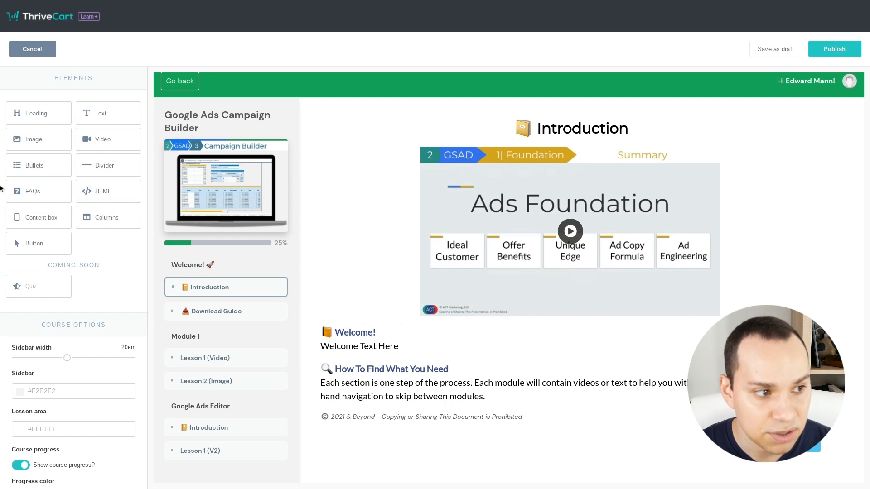
mouse_move(88, 233)
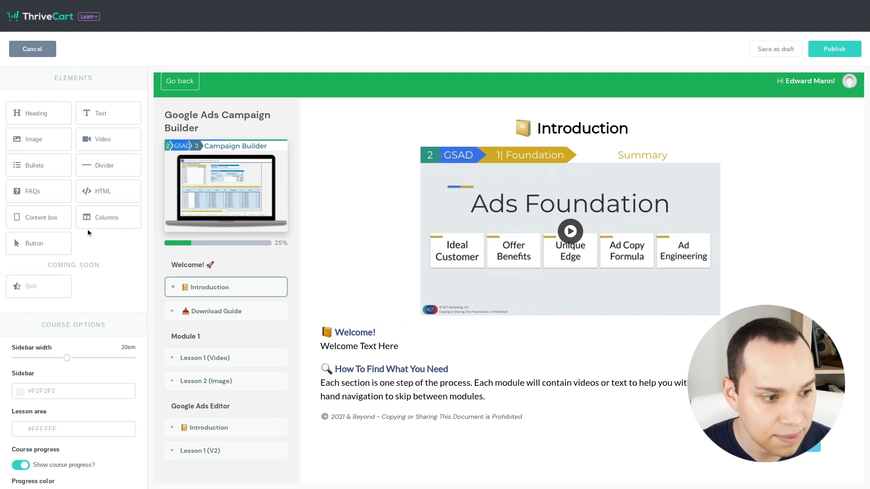
scroll(down, 3)
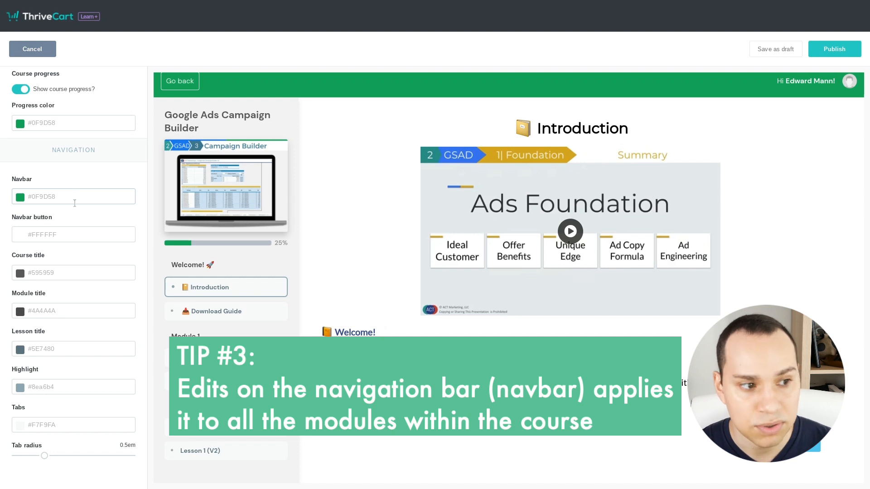
Preview a blue navbar colour, then cancel so the navigation bar stays green.
click(74, 196)
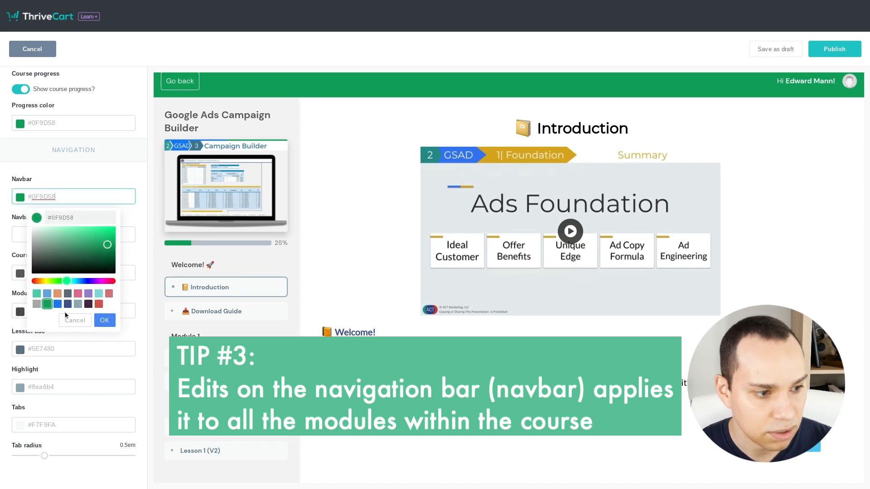
click(58, 305)
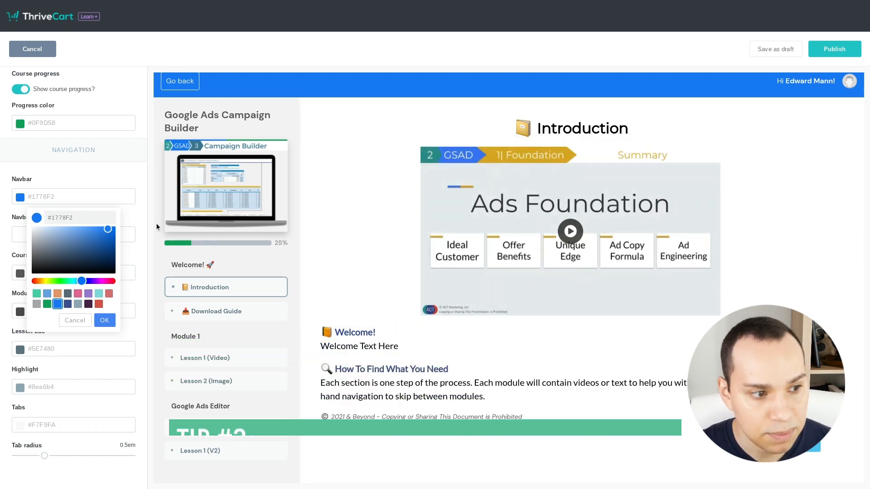
click(47, 304)
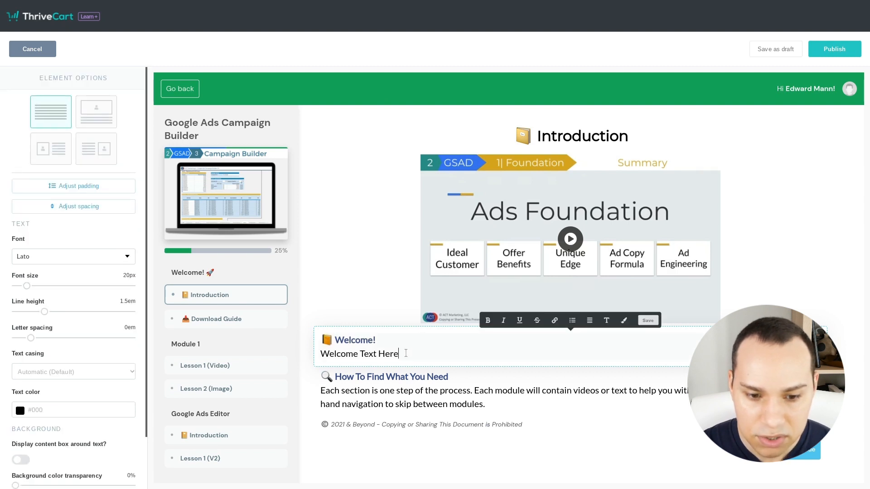
Append 'fasdfasdf' to the Welcome text and start choosing a colour for the Welcome! heading.
text(fasdfasdf)
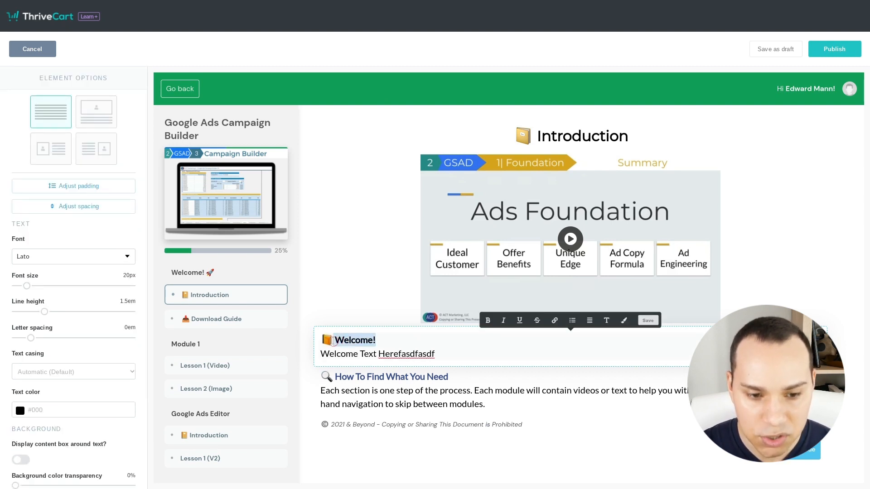
click(624, 320)
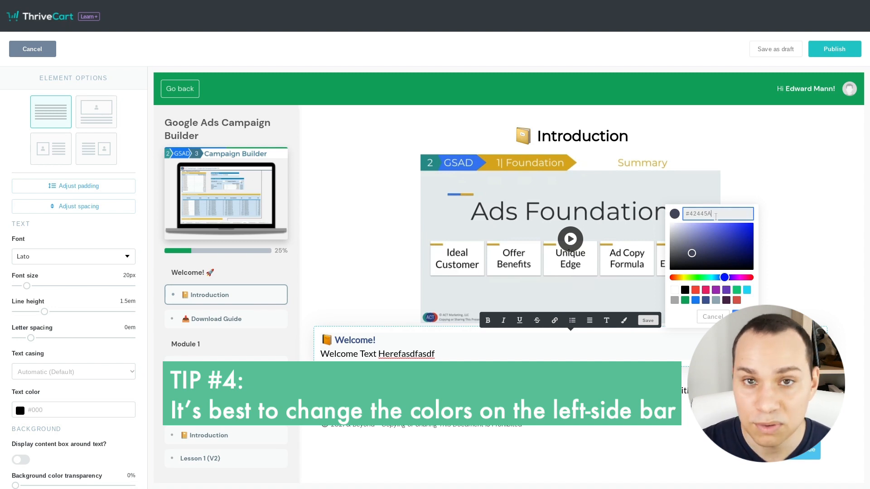
mouse_move(74, 354)
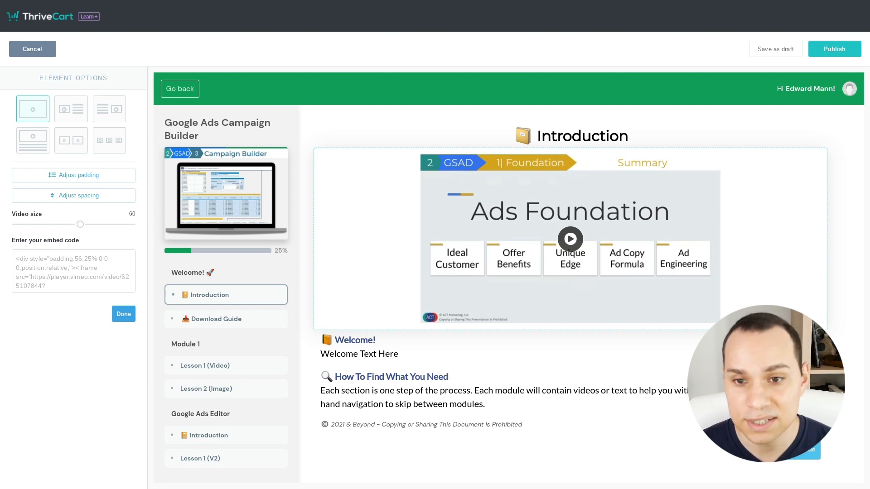
mouse_move(679, 284)
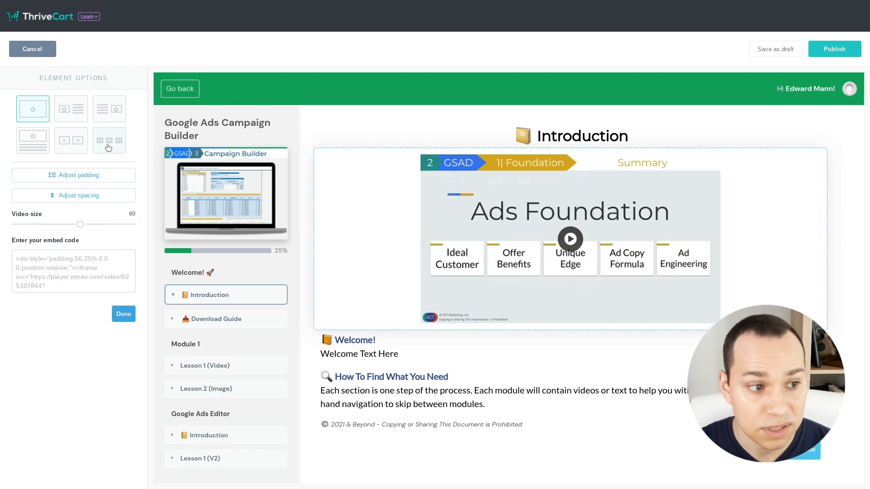
Preview three-video and two-video layouts for the intro block, then restore the single-video layout.
click(109, 140)
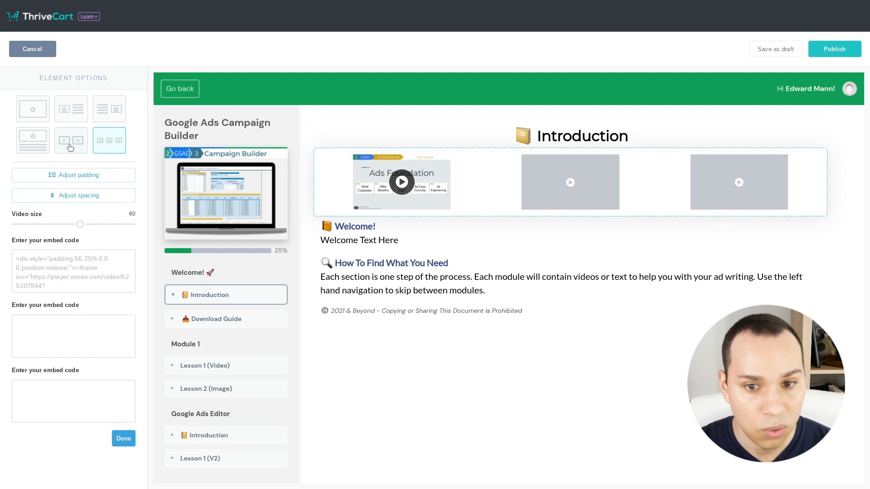
click(71, 140)
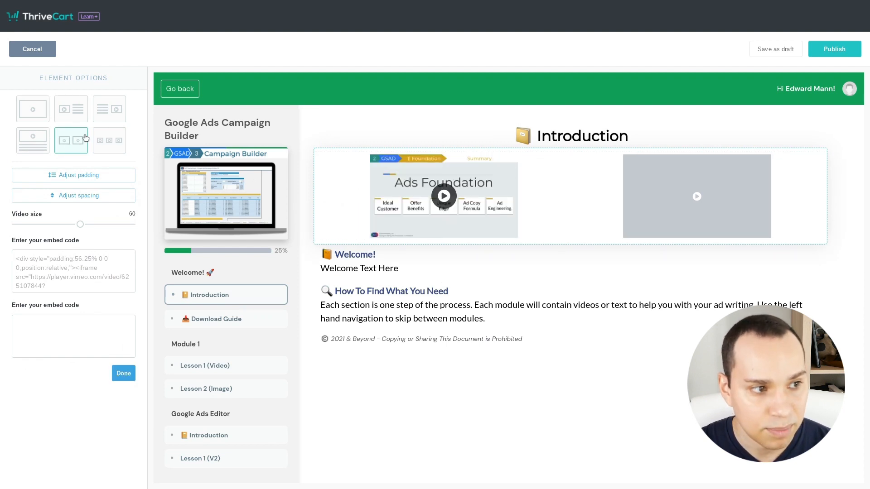
click(32, 109)
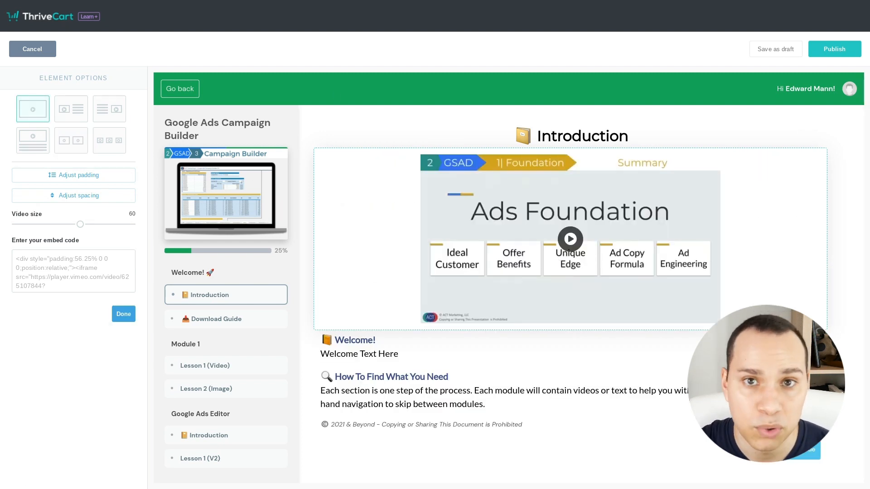
mouse_move(741, 89)
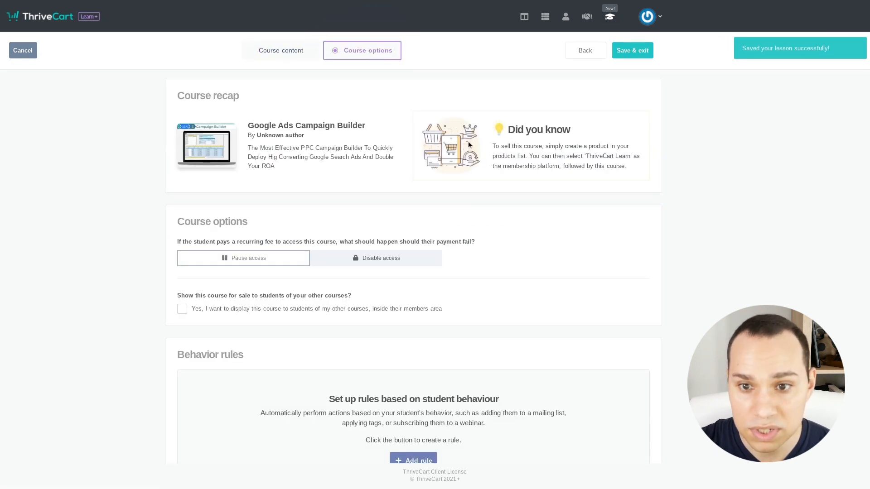
Review the Google Ads Campaign Builder description, decline exiting unsaved, and Save & exit to the student course list.
click(306, 125)
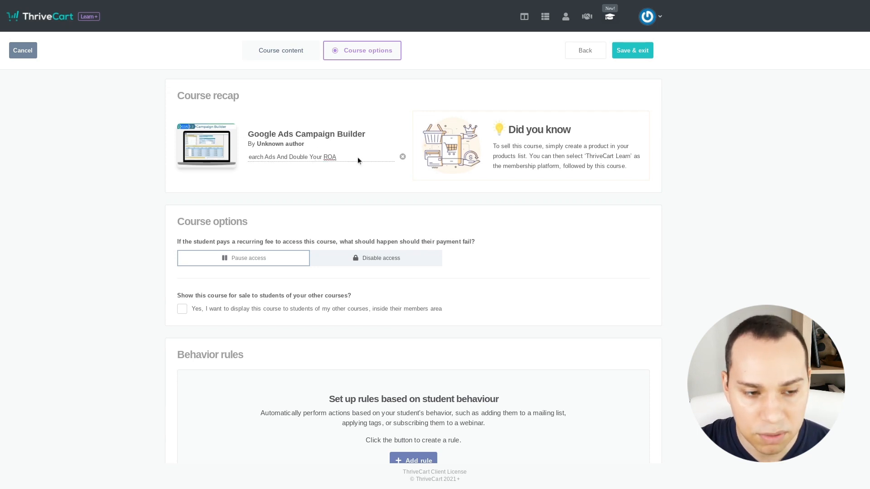
scroll(down, 3)
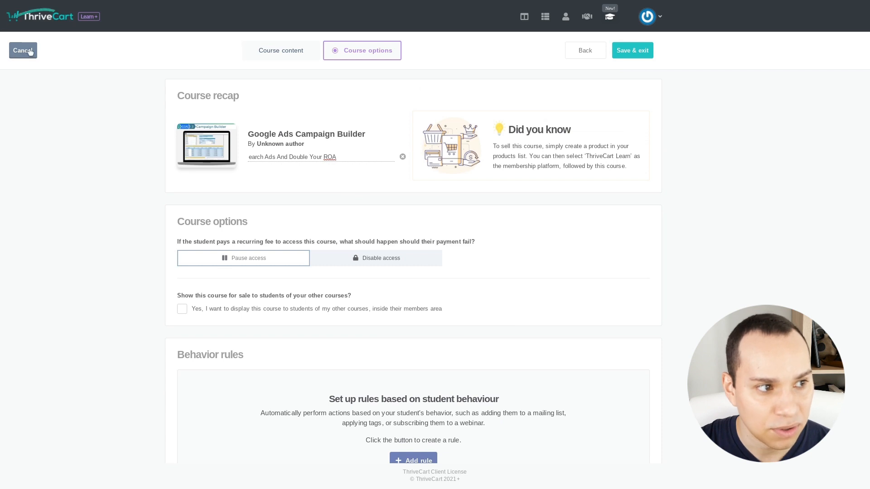
click(23, 51)
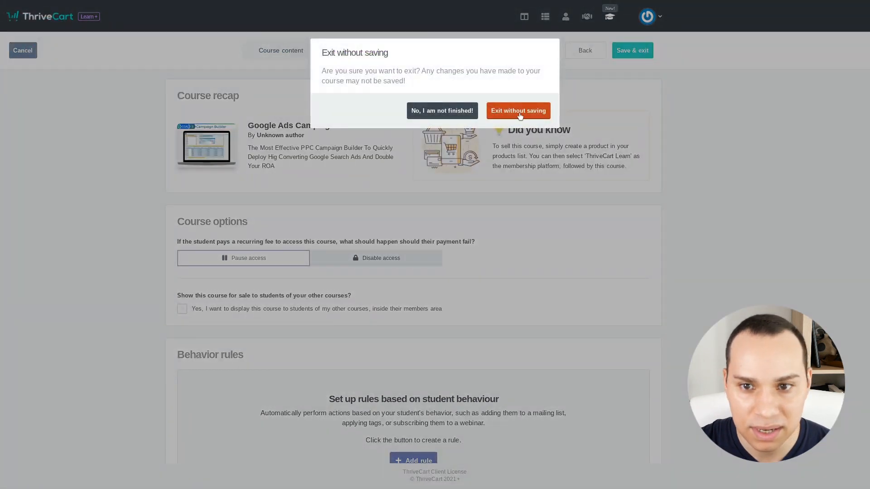
mouse_move(445, 116)
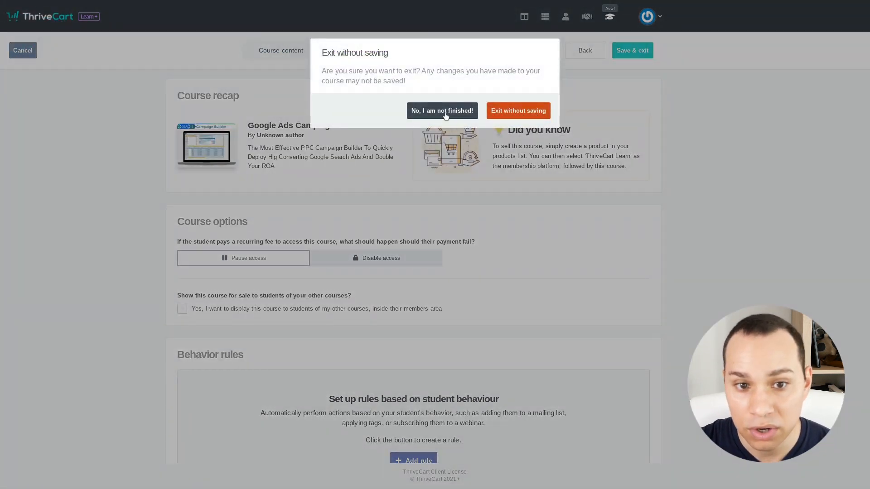
click(443, 110)
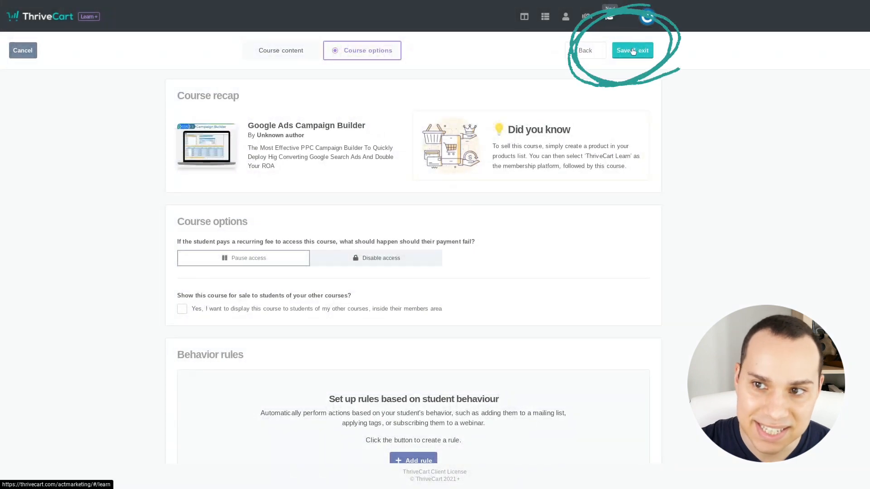
click(632, 51)
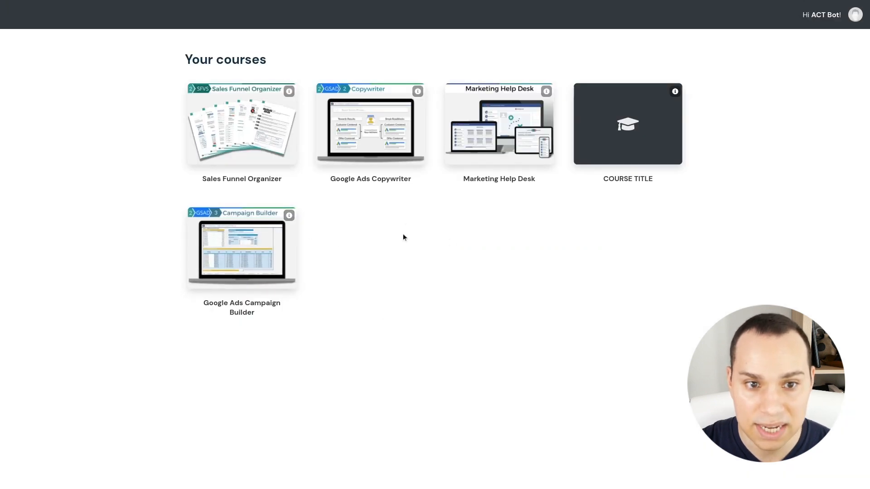
mouse_move(436, 234)
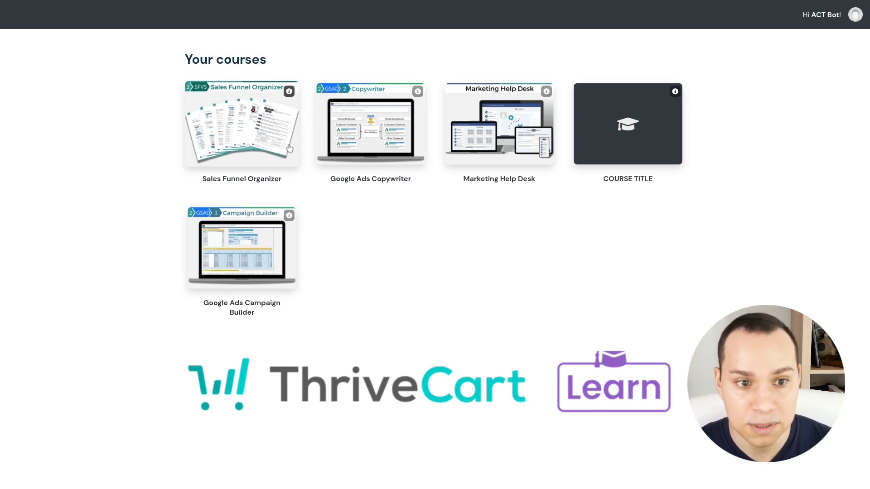
mouse_move(227, 188)
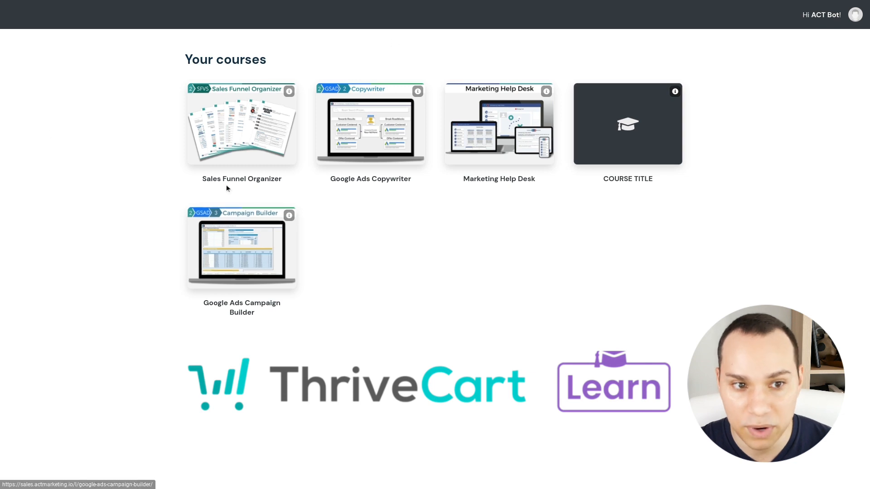
mouse_move(506, 255)
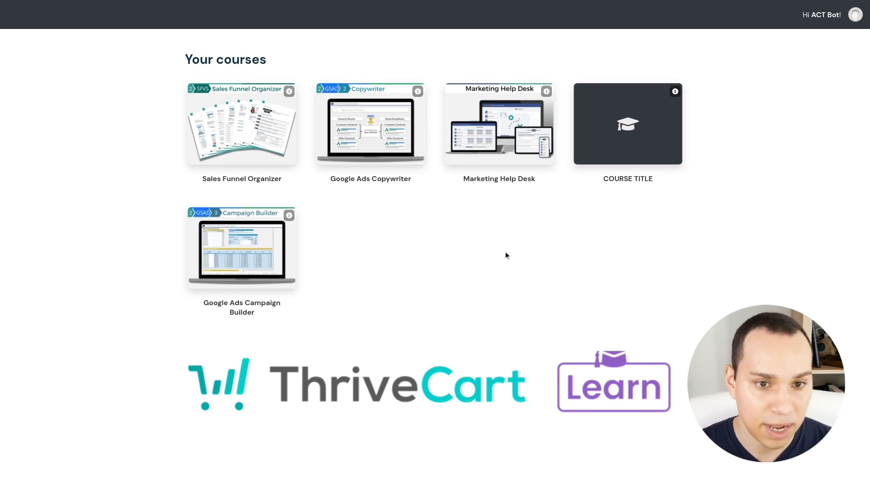